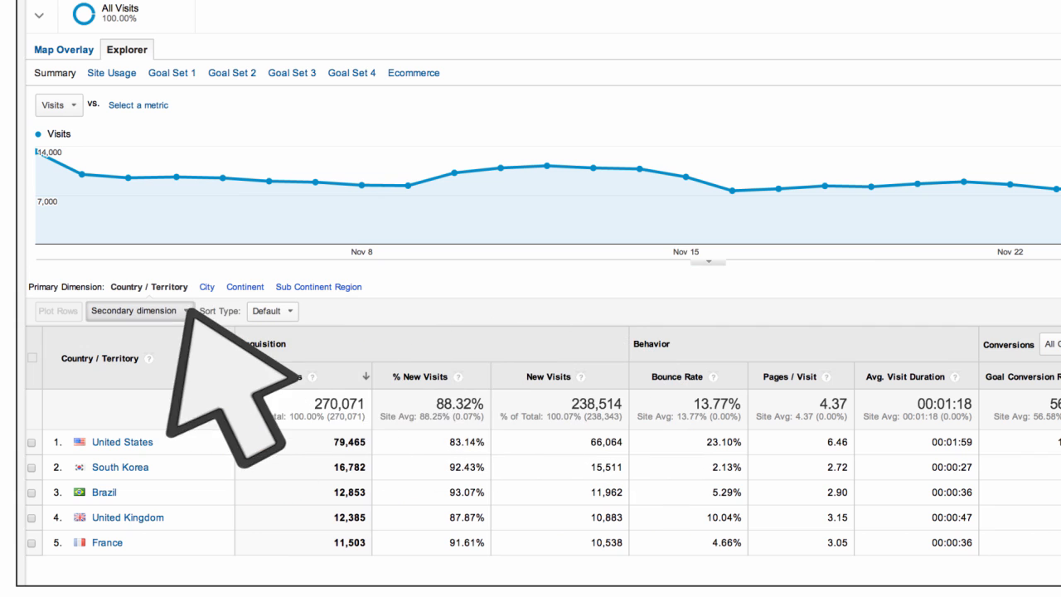
- Add Medium (under Acquisition) as the secondary dimension to the Country table
click(139, 311)
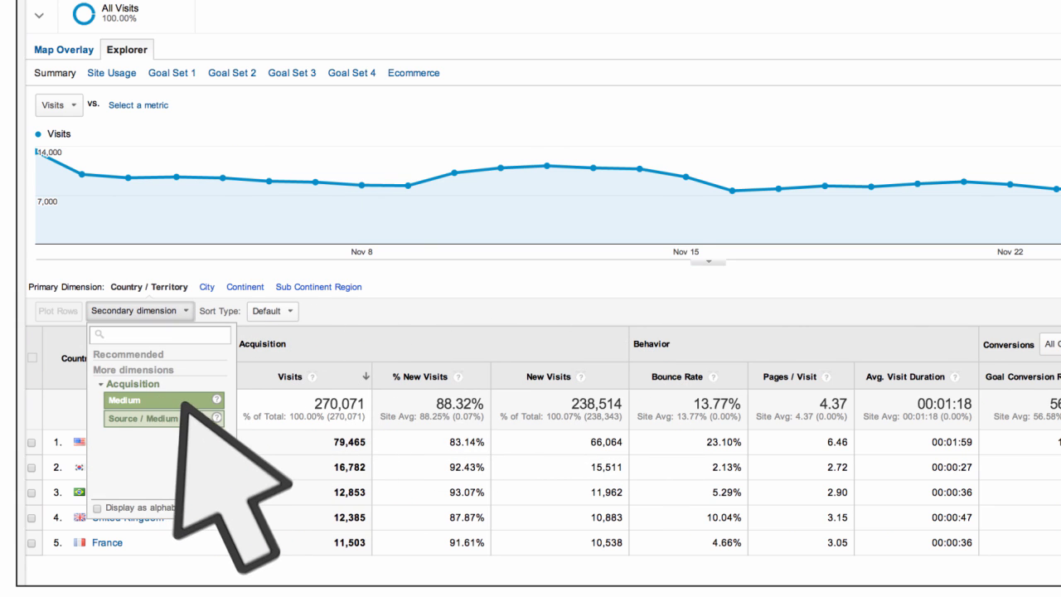
click(125, 400)
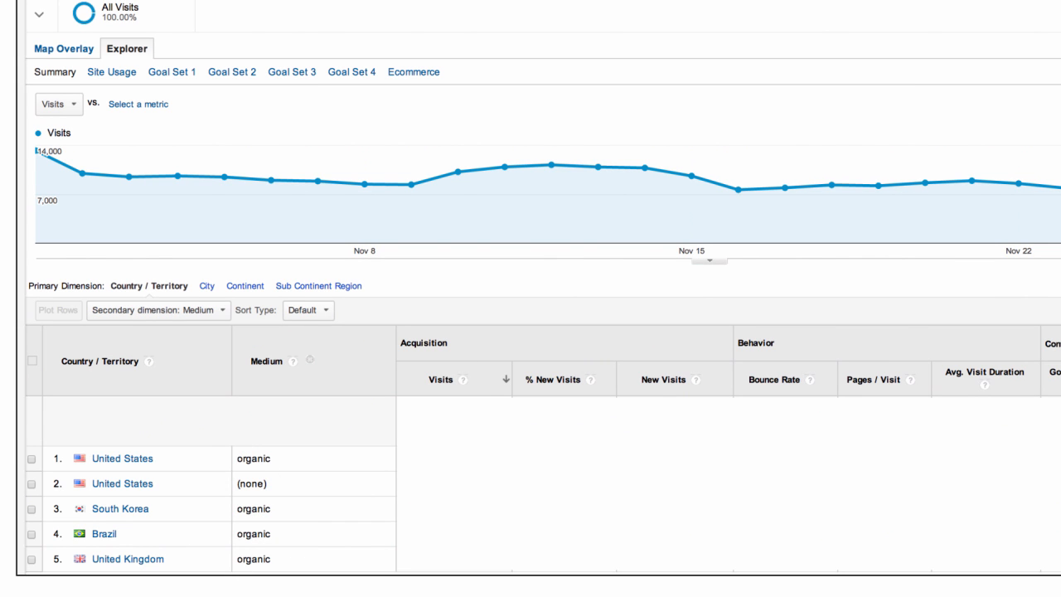